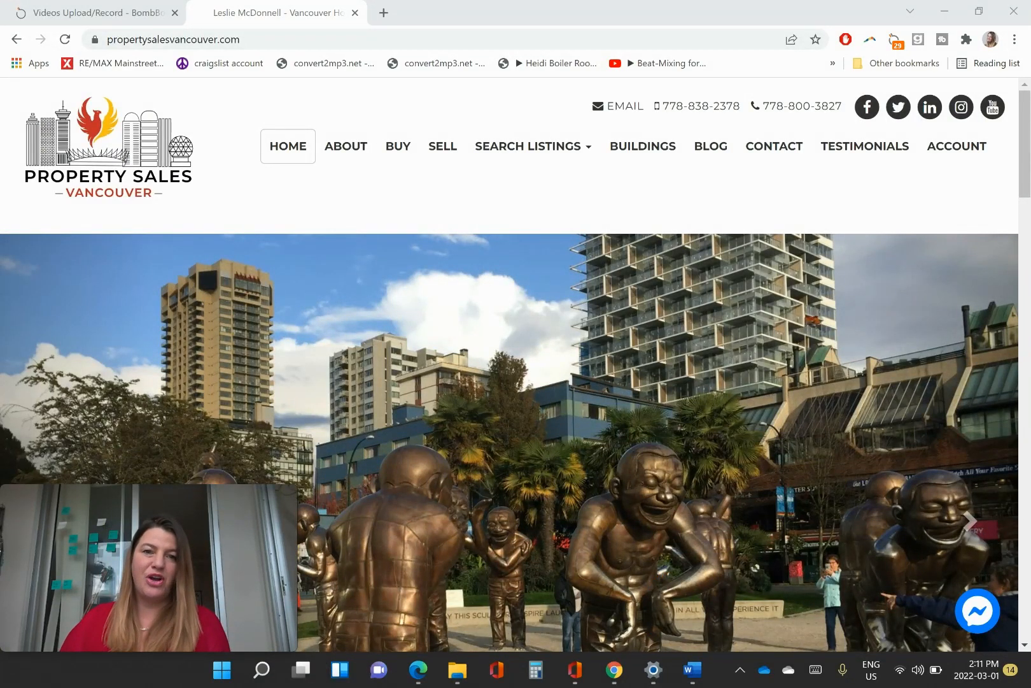
Go to the account welcome page from the top navigation.
click(531, 146)
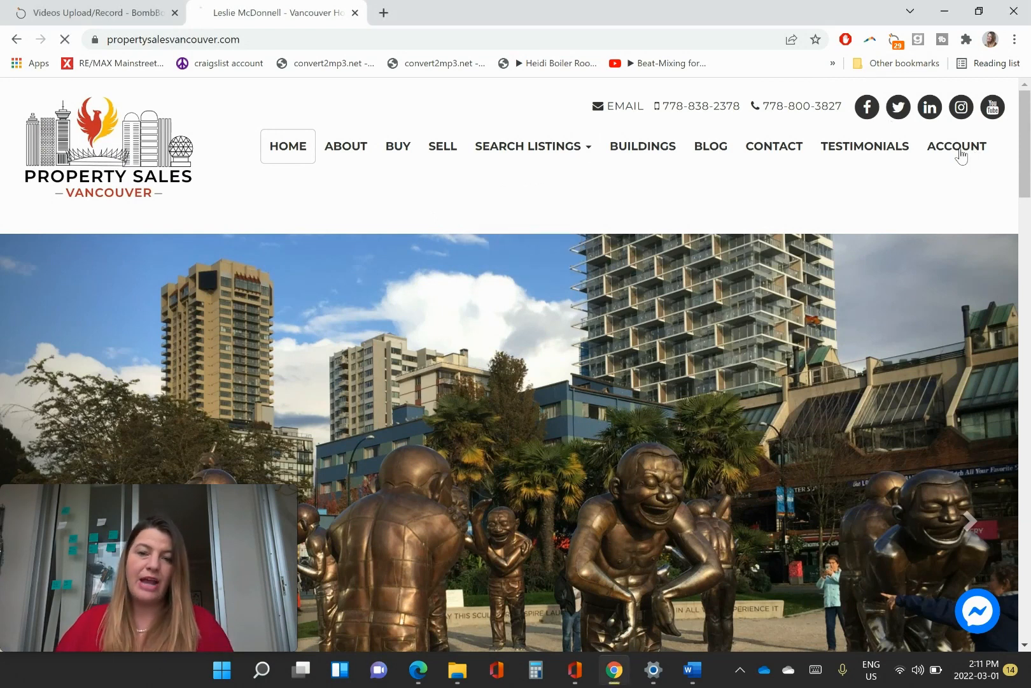
click(955, 147)
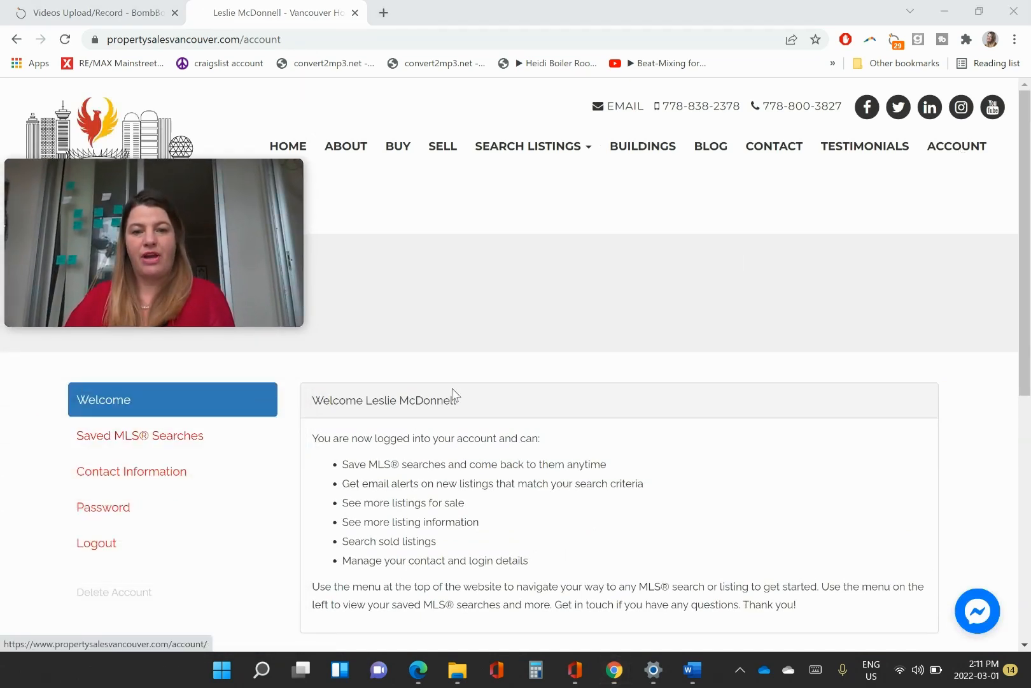
Show the Saved MLS Searches list with its Kitsilano townhouse entries.
click(139, 436)
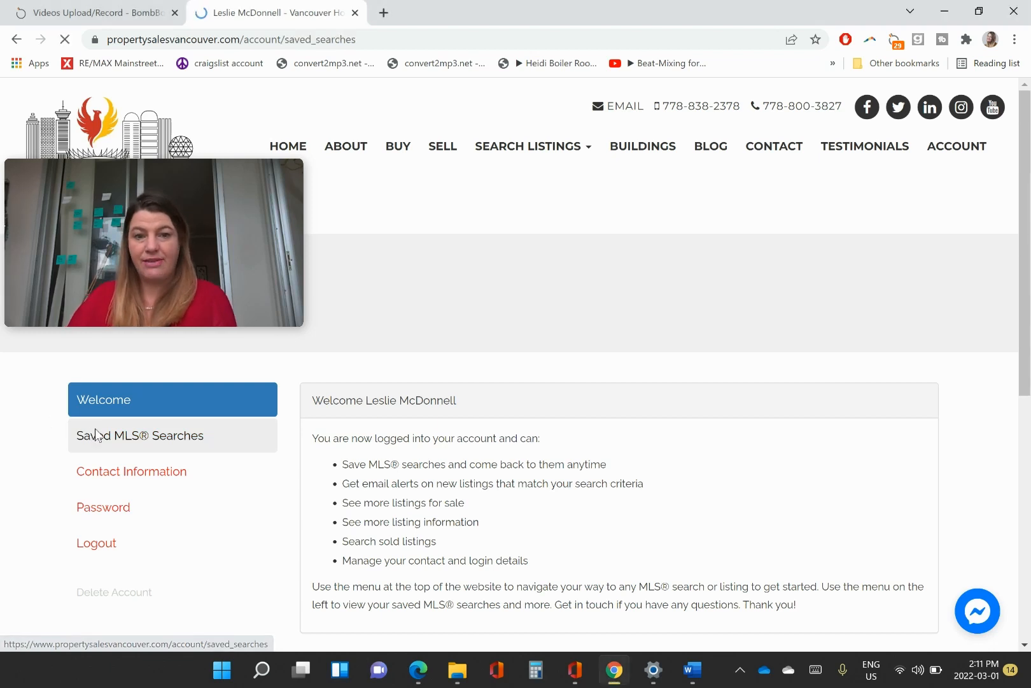
click(140, 435)
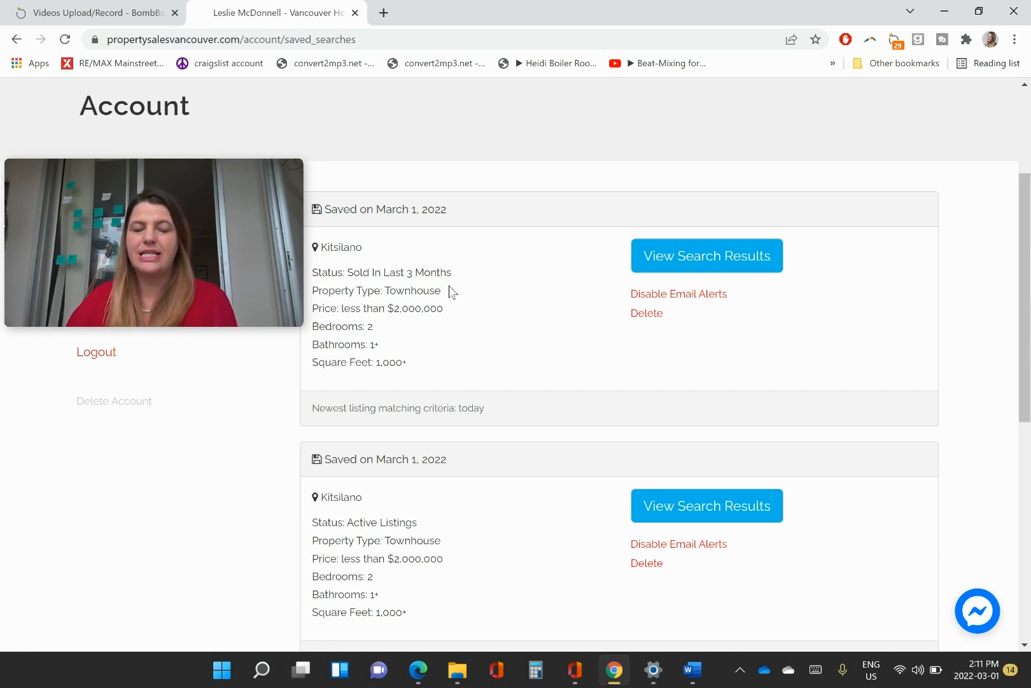
mouse_move(433, 313)
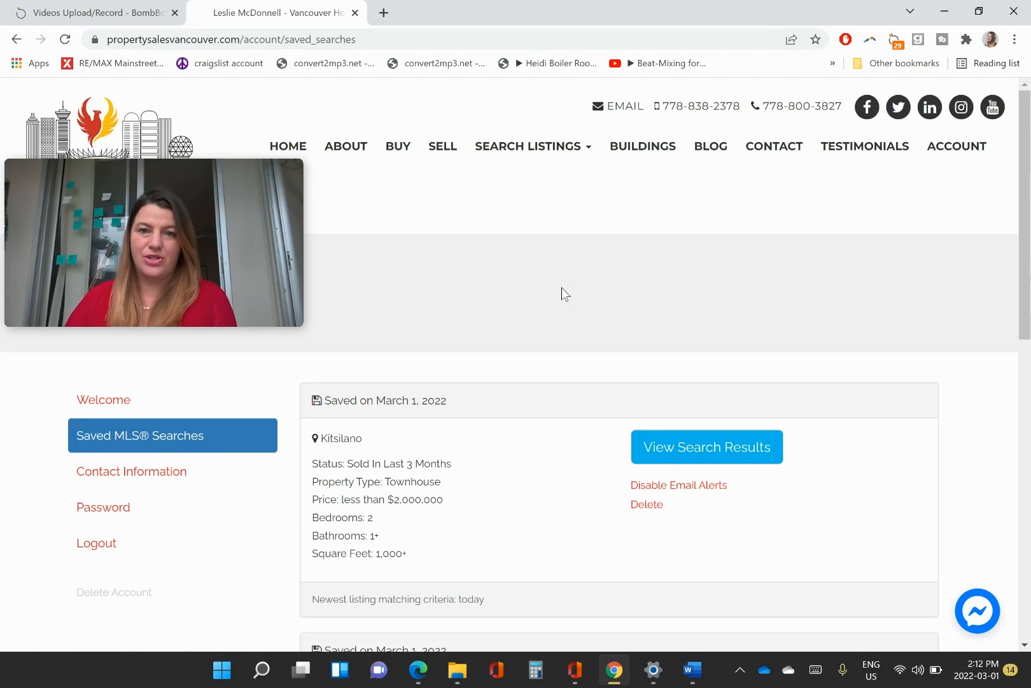
Go to the All Listings search page, leaving status on Active Listings.
click(532, 147)
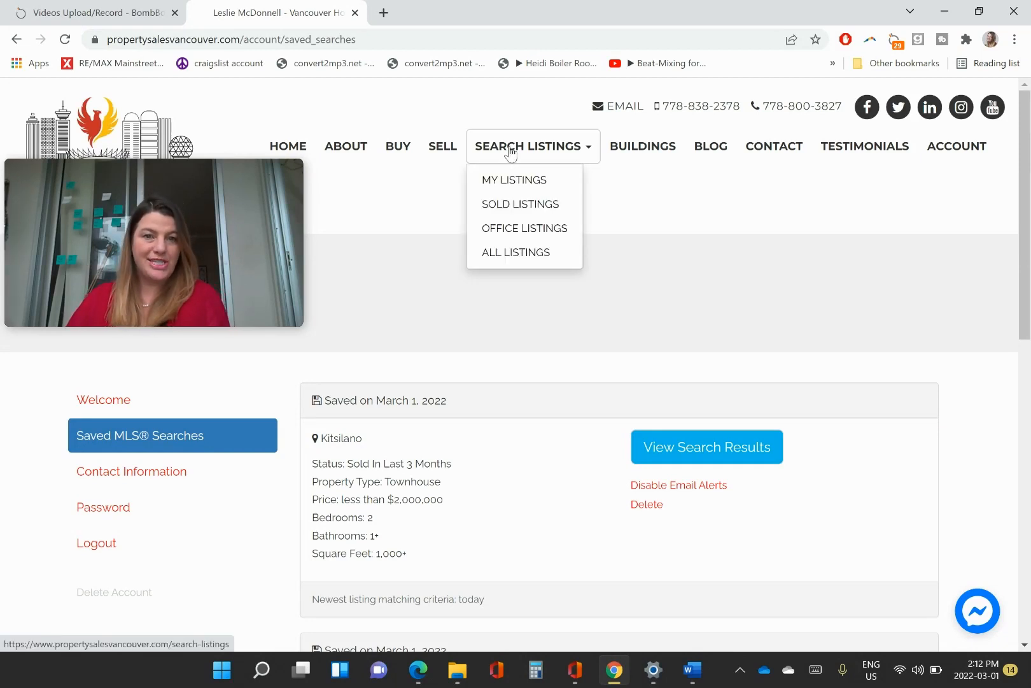
mouse_move(516, 252)
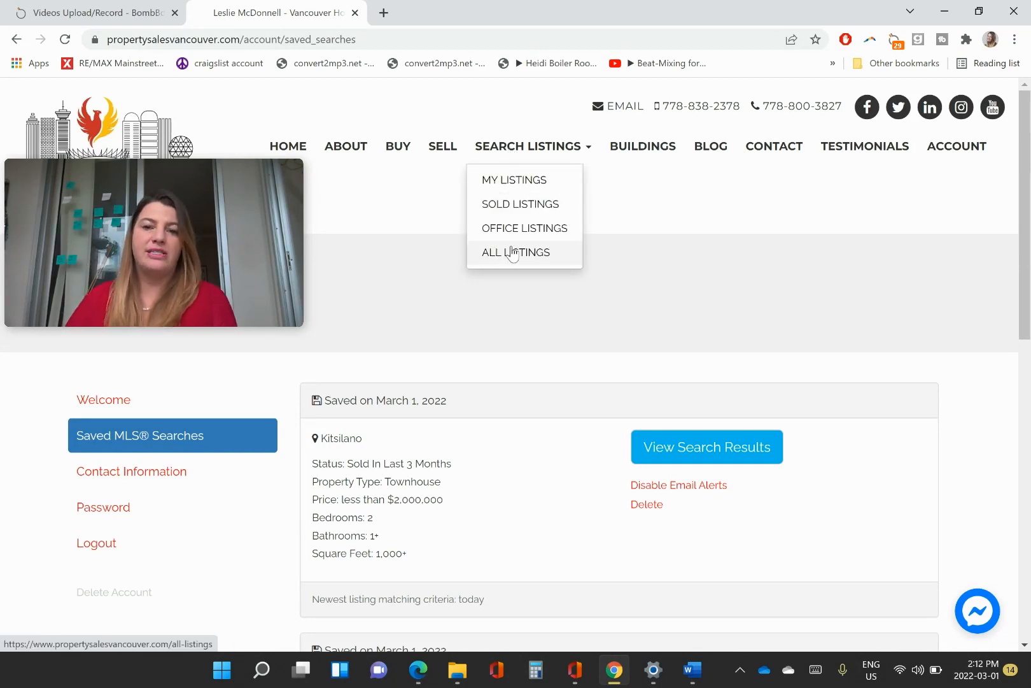
click(516, 252)
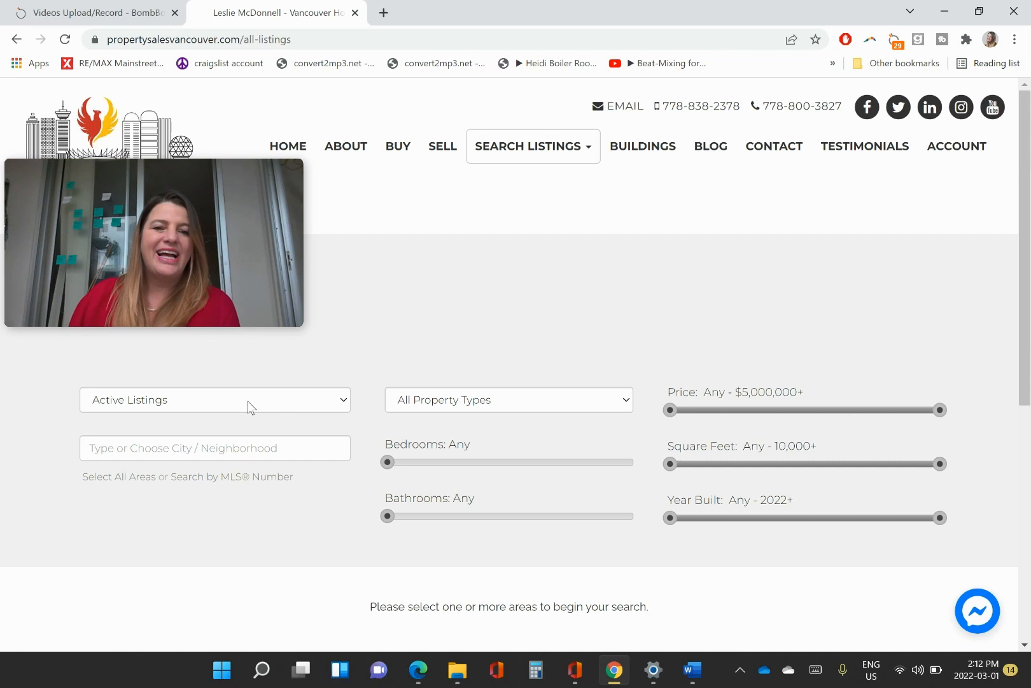
click(214, 400)
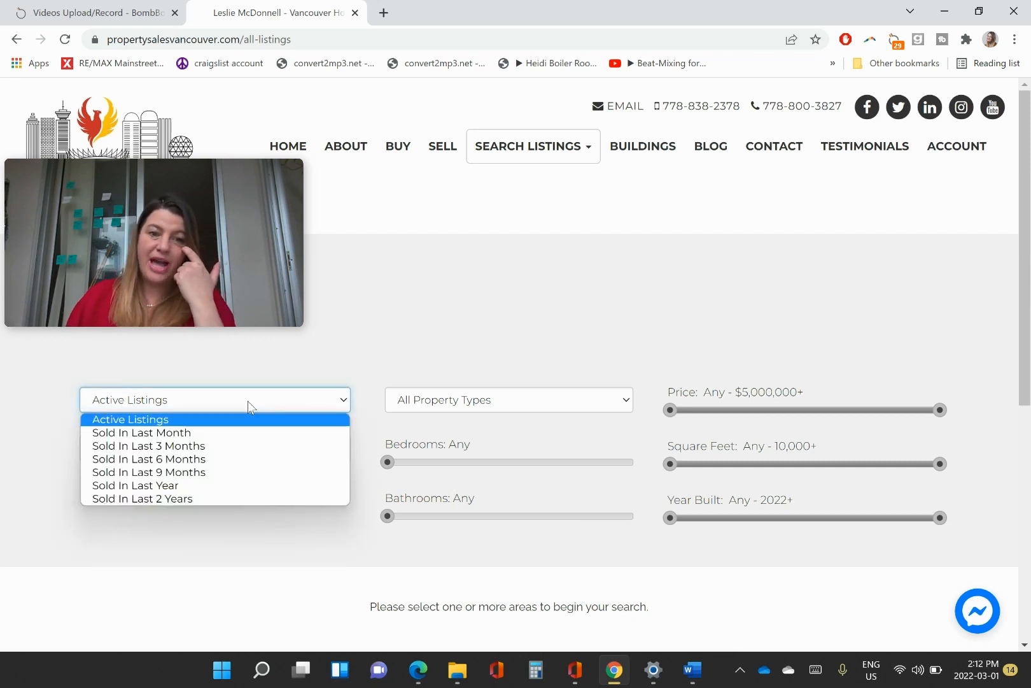
mouse_move(237, 438)
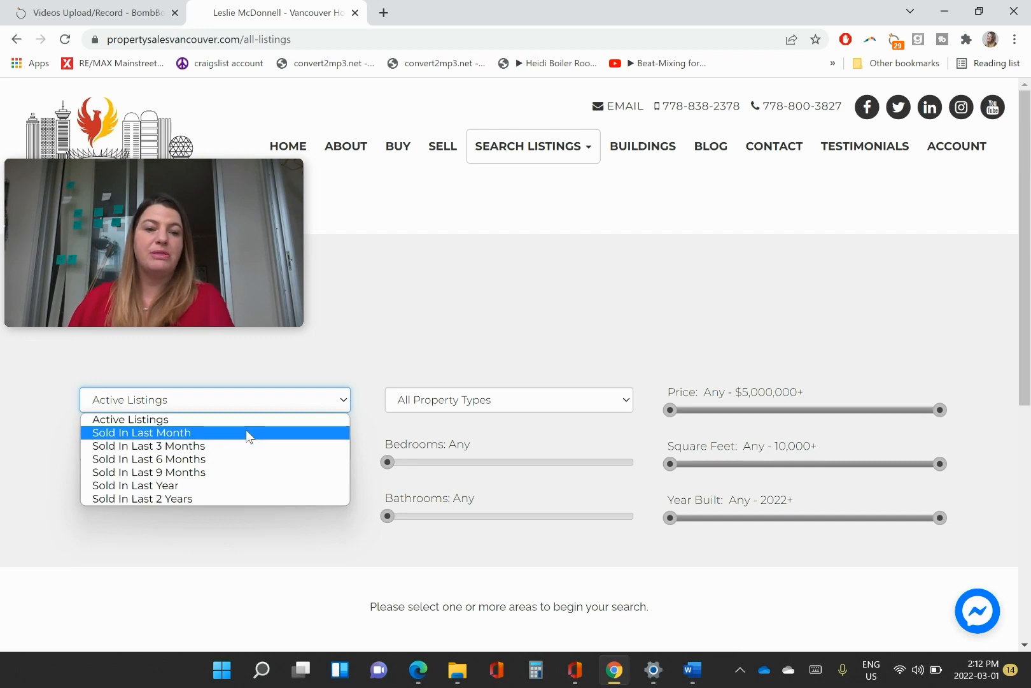
mouse_move(211, 498)
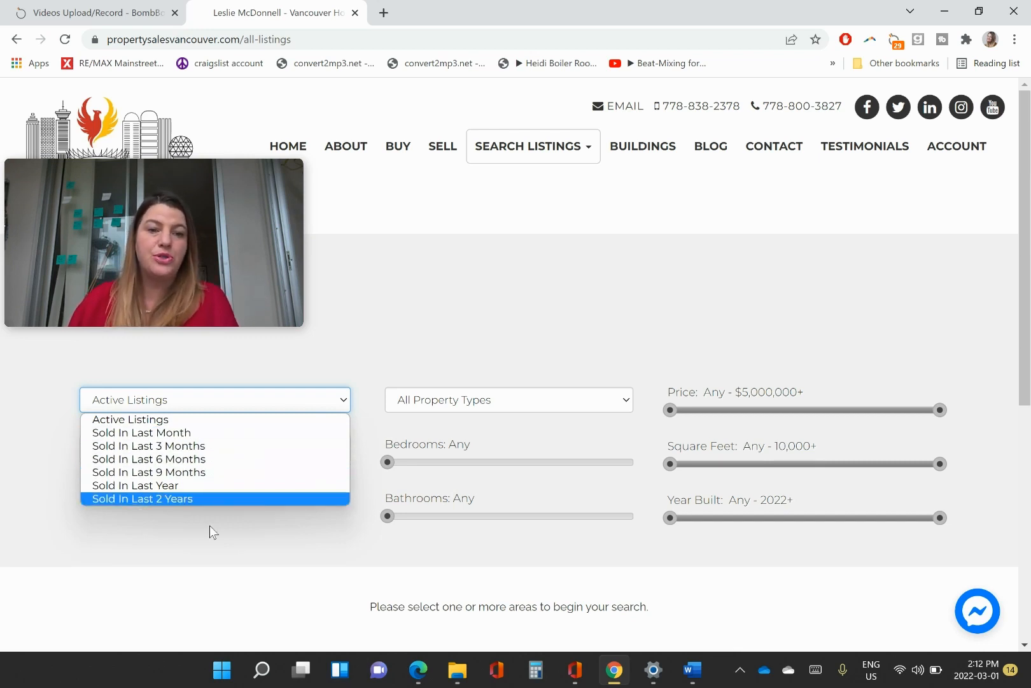
click(214, 400)
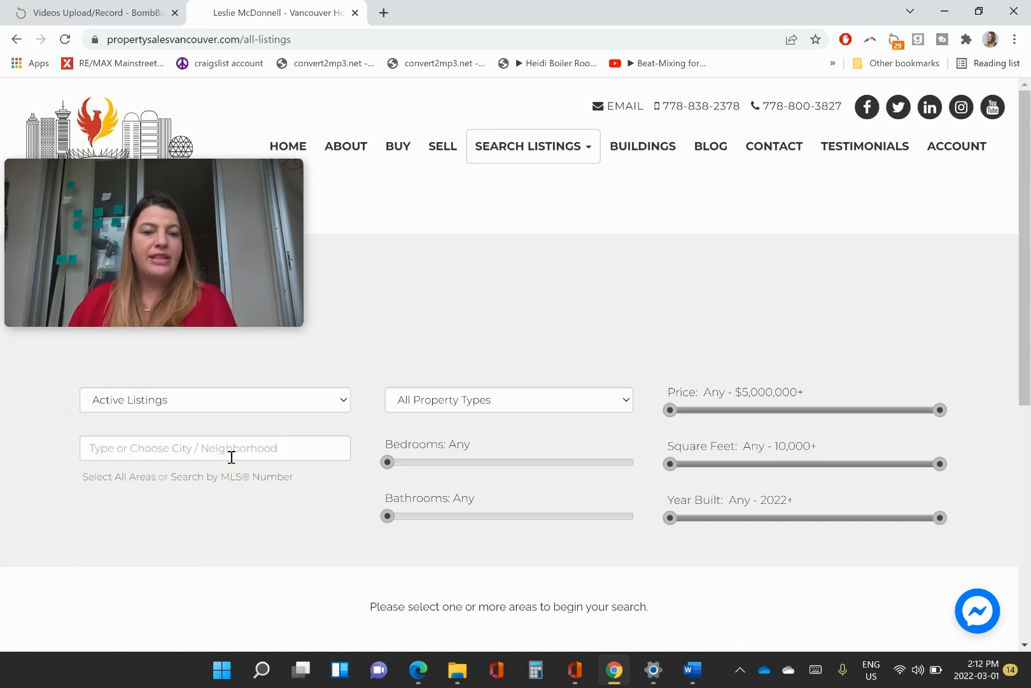
Set the search area to ALL Burnaby North and property type to Condos.
click(214, 447)
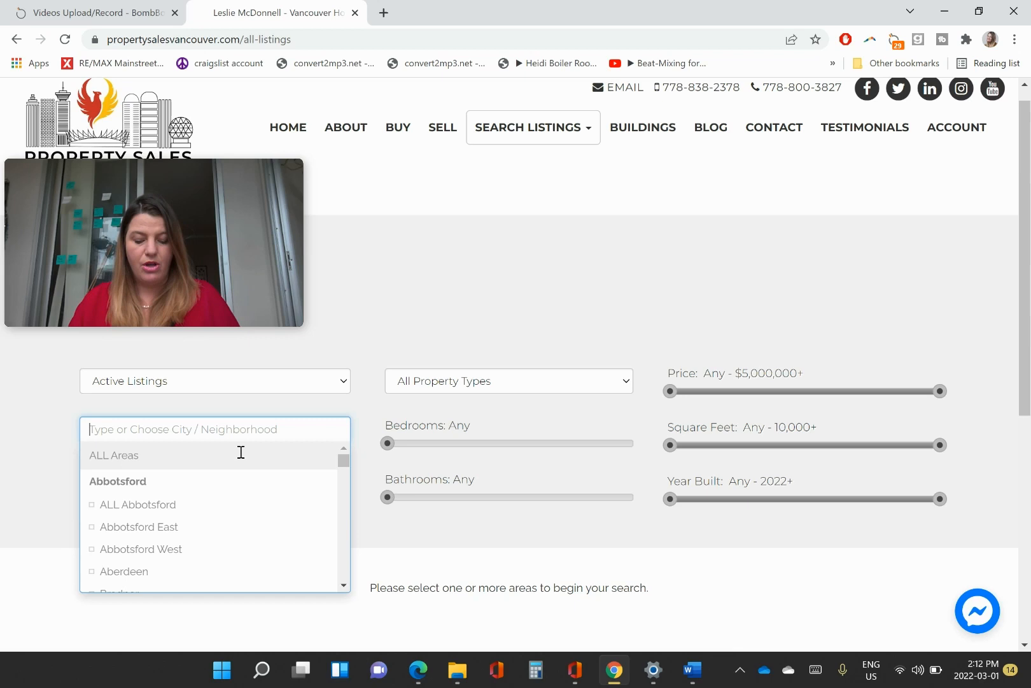
text(Bur)
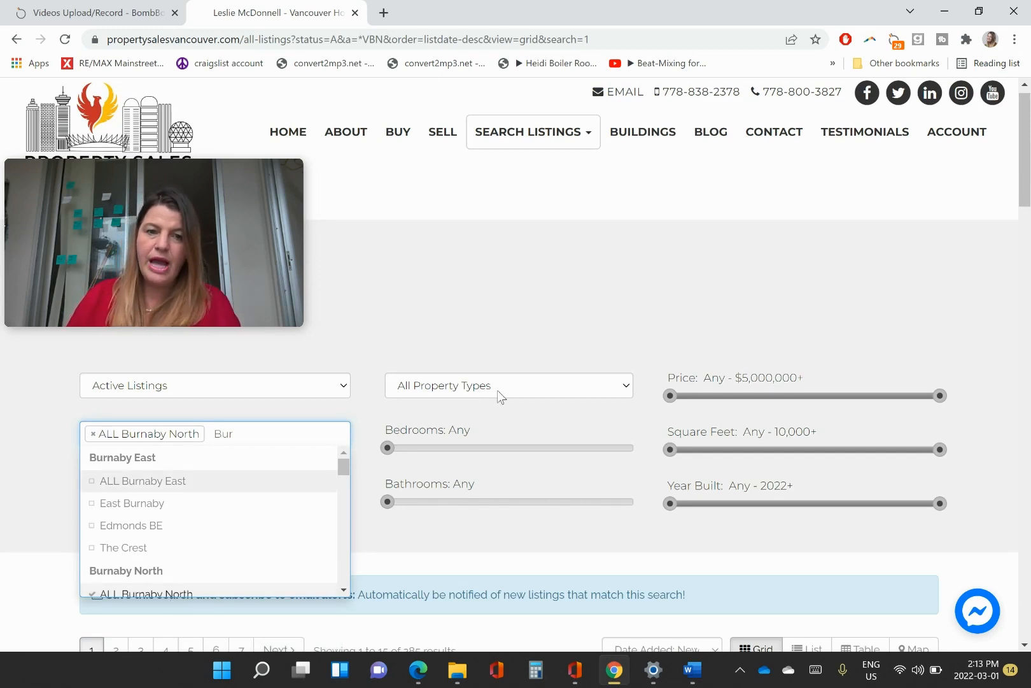
click(507, 384)
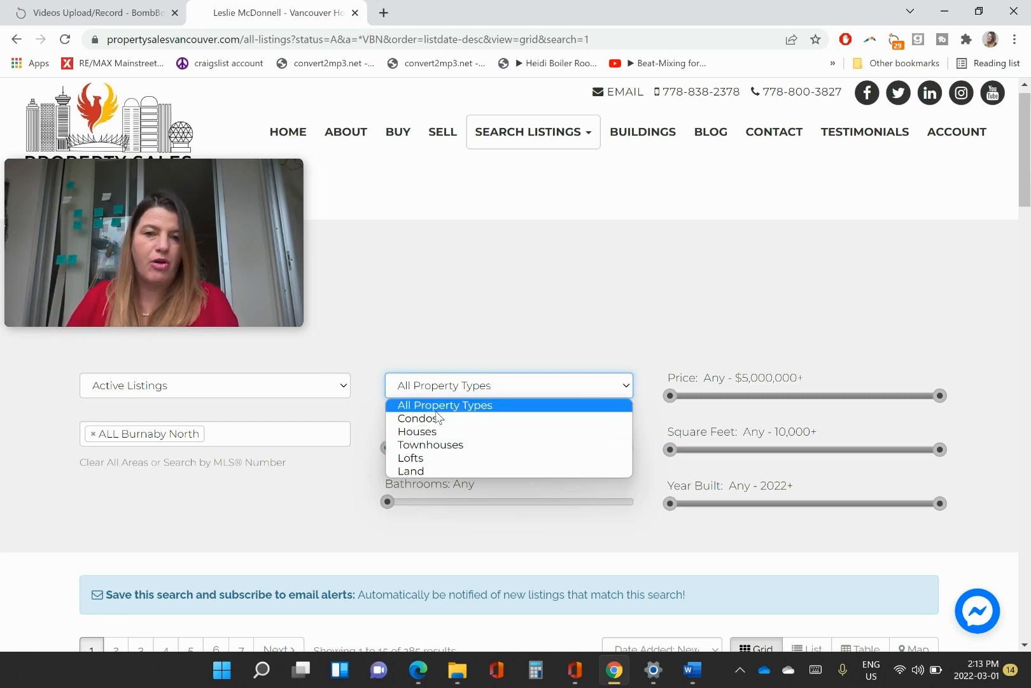
click(415, 418)
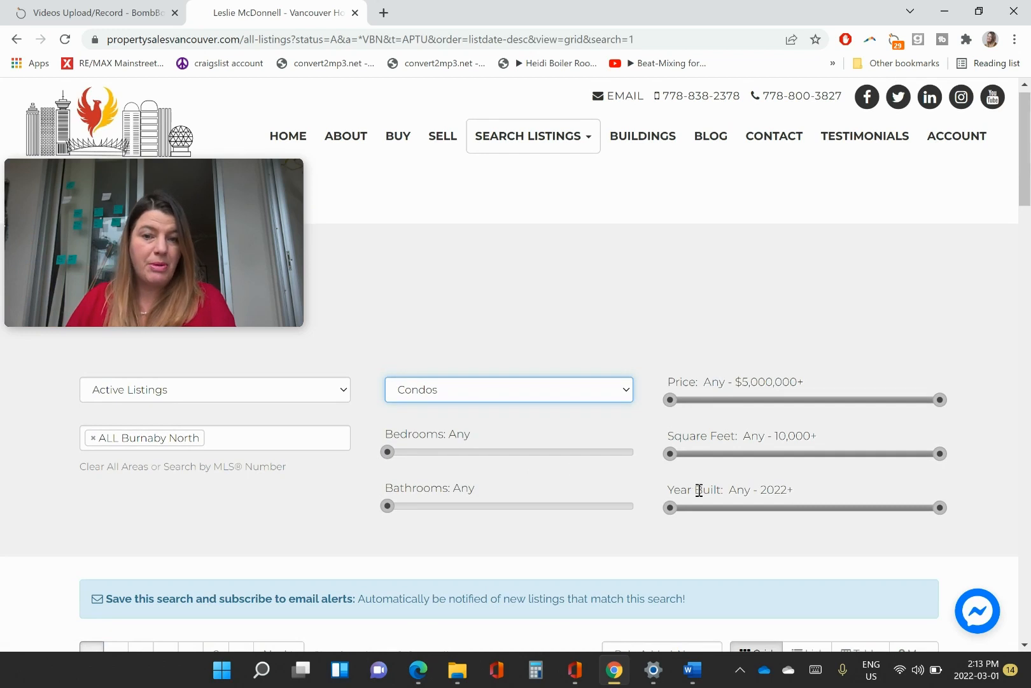
mouse_move(386, 507)
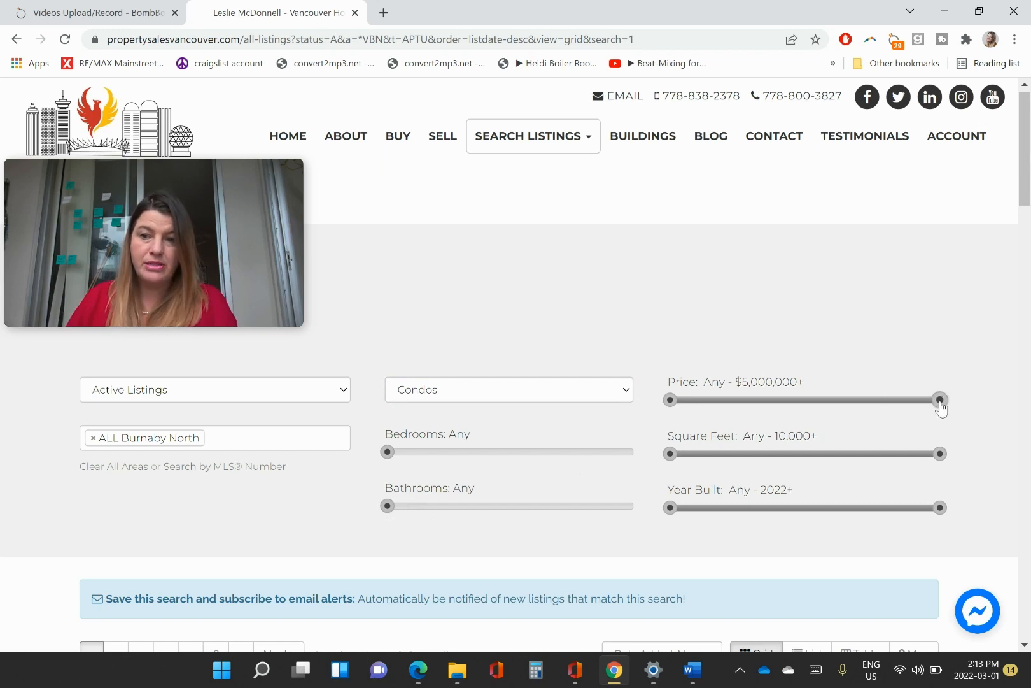
Cap the price at $1,000,000 and set minimum size to 500 sq ft.
drag(941, 400, 817, 400)
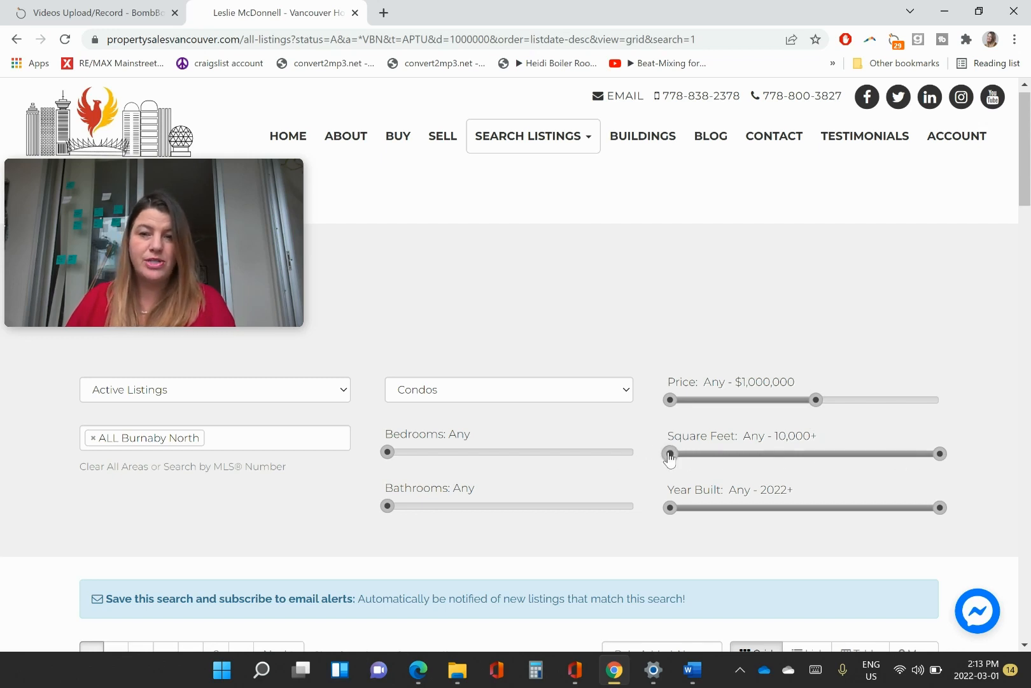
drag(669, 453, 677, 453)
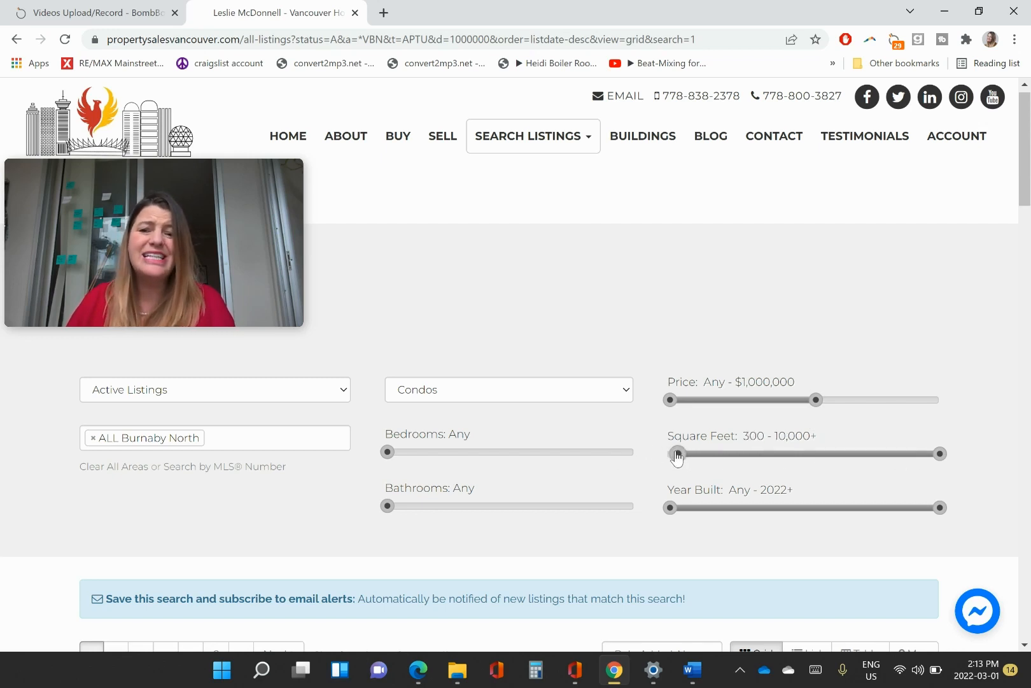
drag(672, 453, 691, 453)
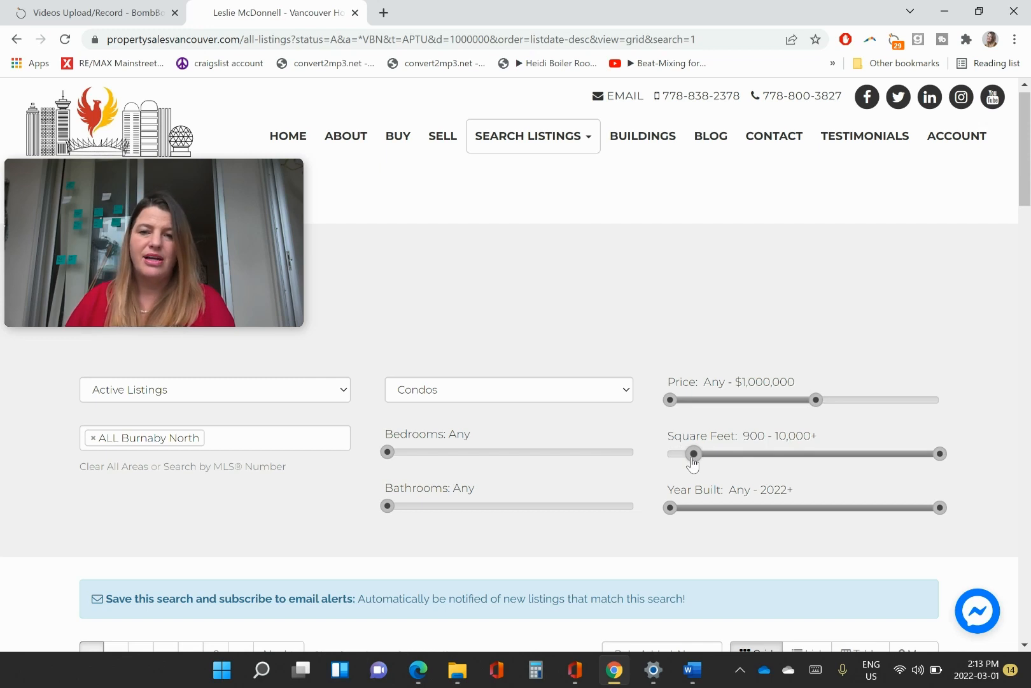
drag(693, 454, 687, 453)
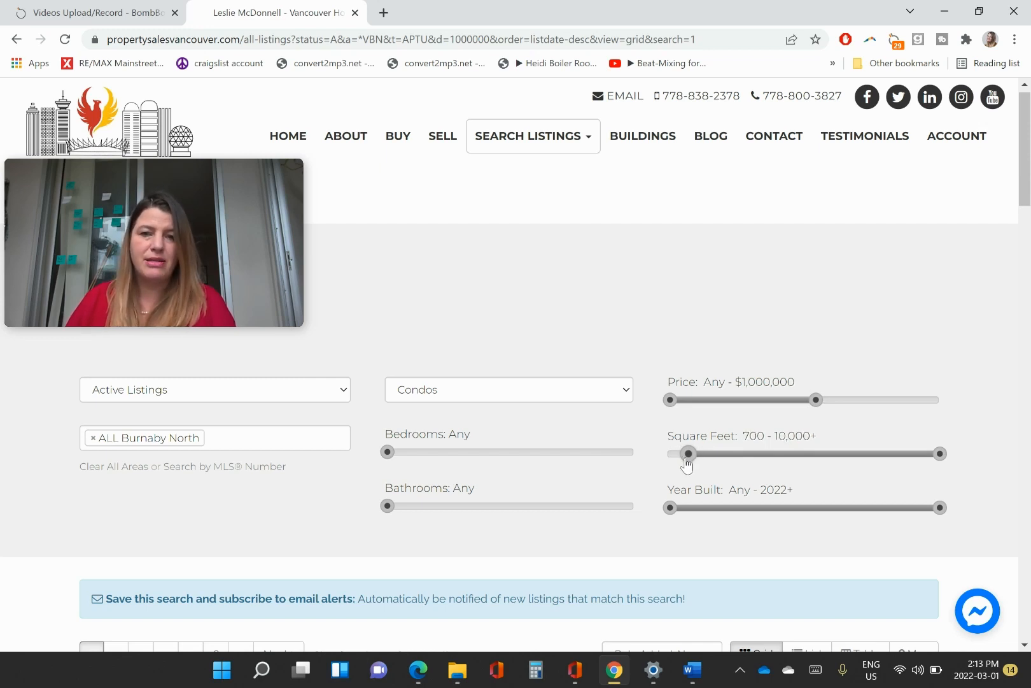
drag(688, 453, 681, 453)
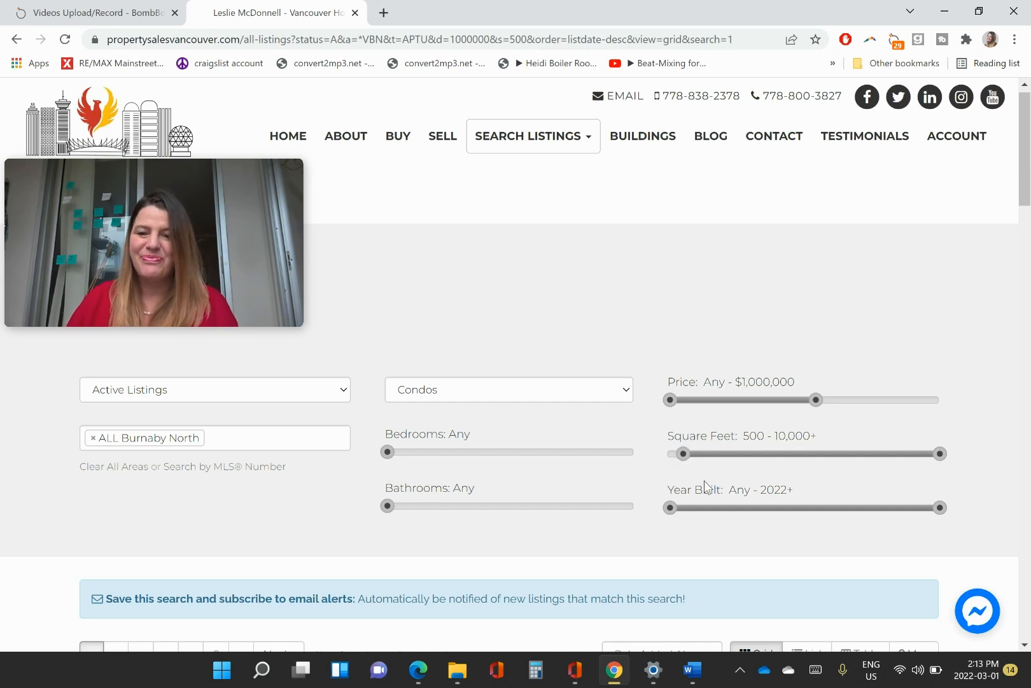
mouse_move(726, 502)
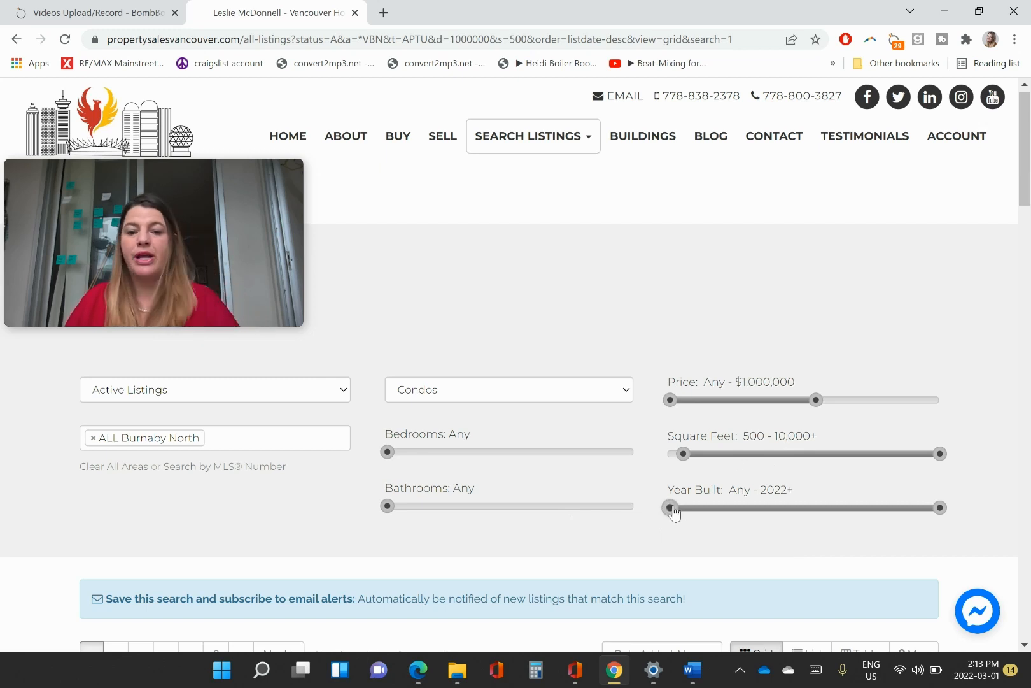
Set the earliest year built to 2001.
drag(673, 507, 828, 506)
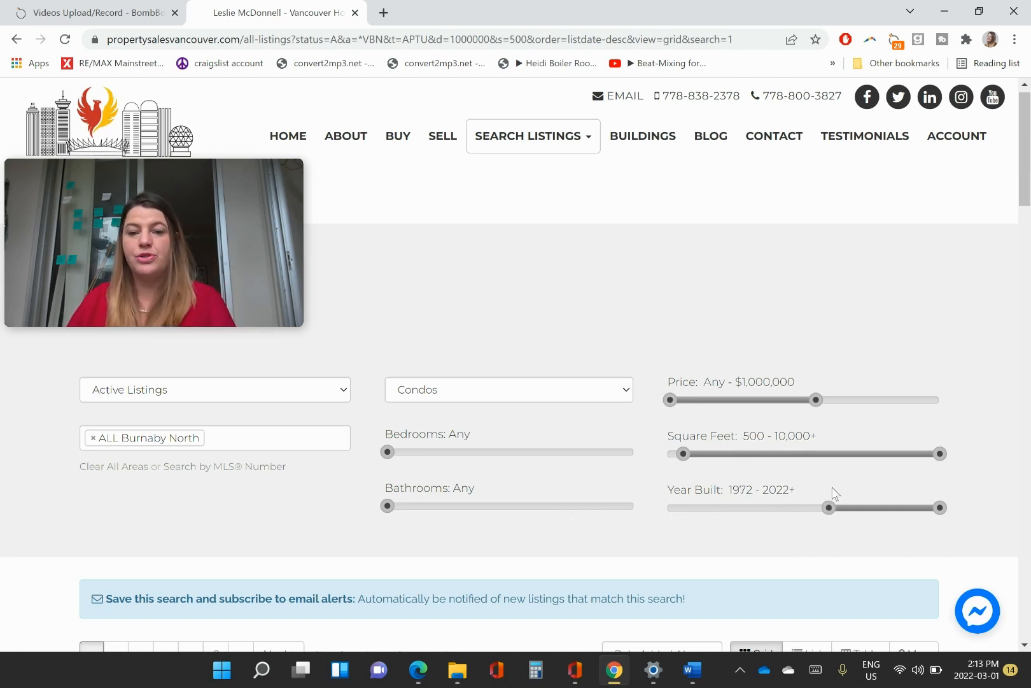
drag(827, 506, 871, 507)
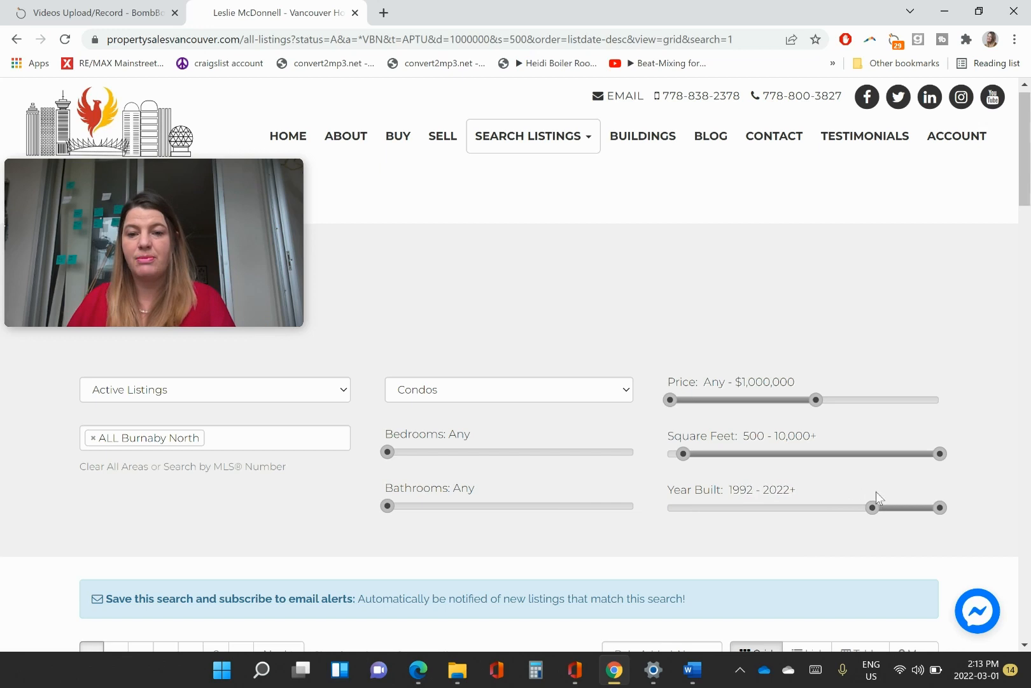
drag(870, 506, 890, 506)
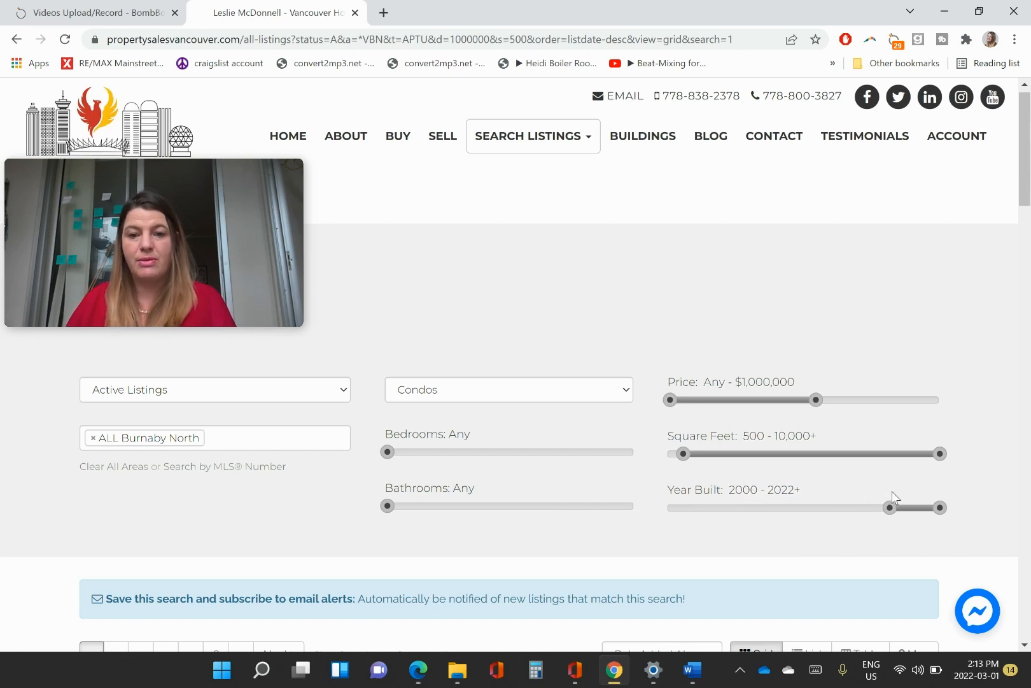
drag(891, 507, 893, 507)
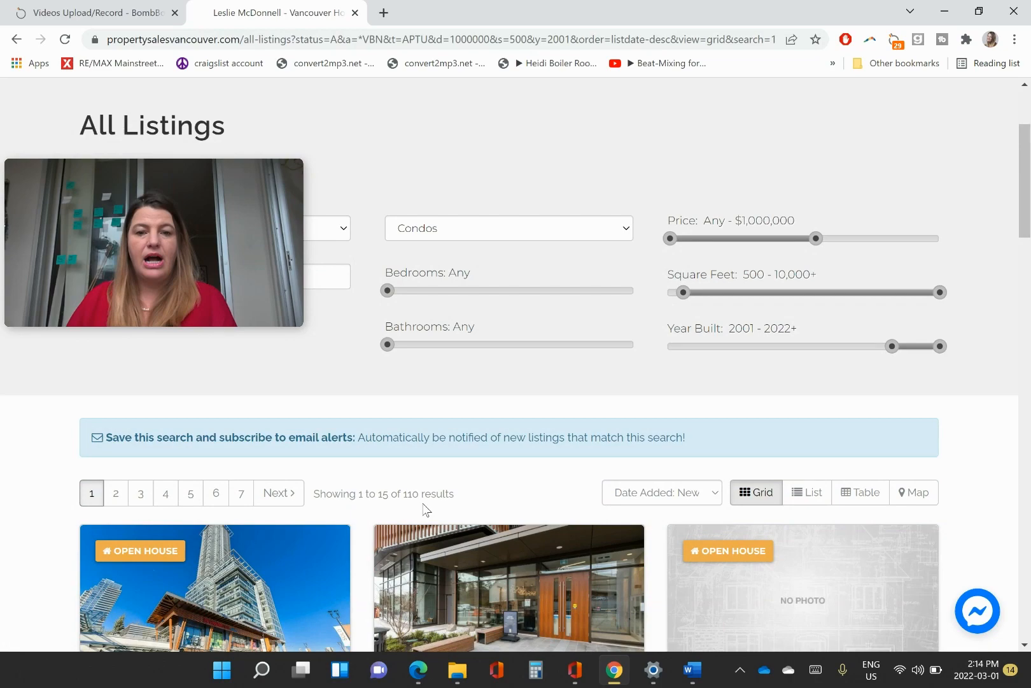
Show the 110 matching condo results as pins on the map.
scroll(down, 3)
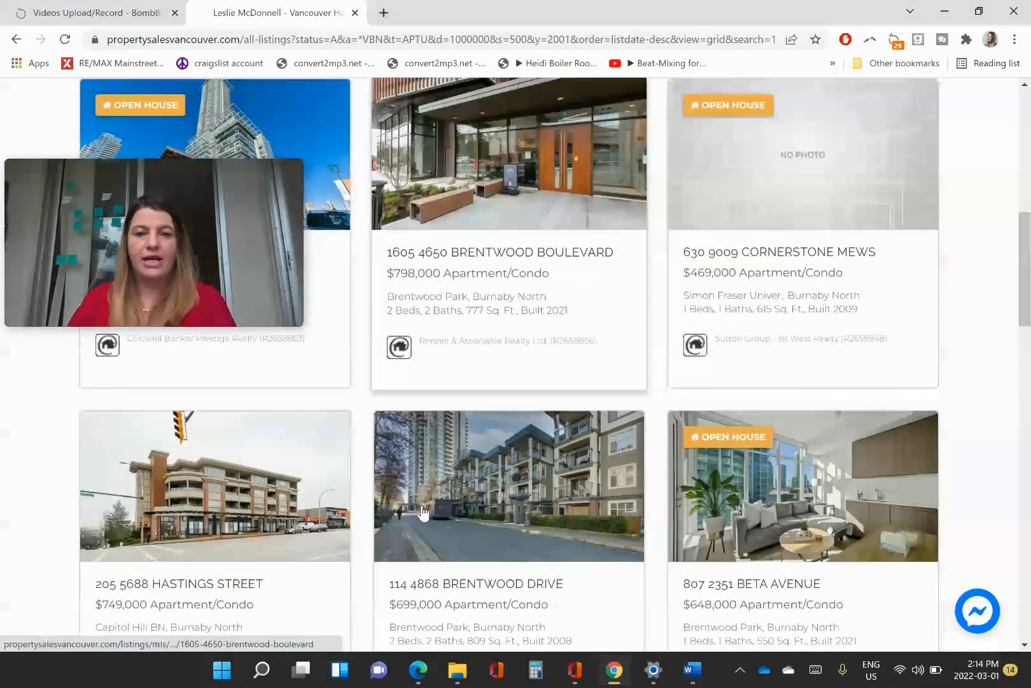
scroll(up, 3)
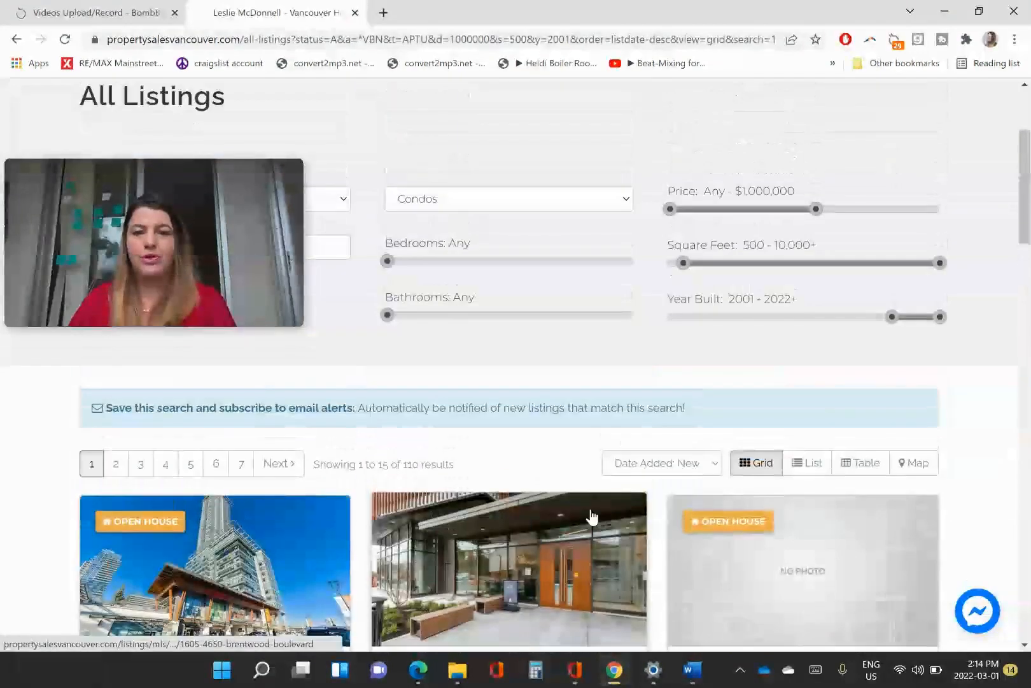
scroll(down, 3)
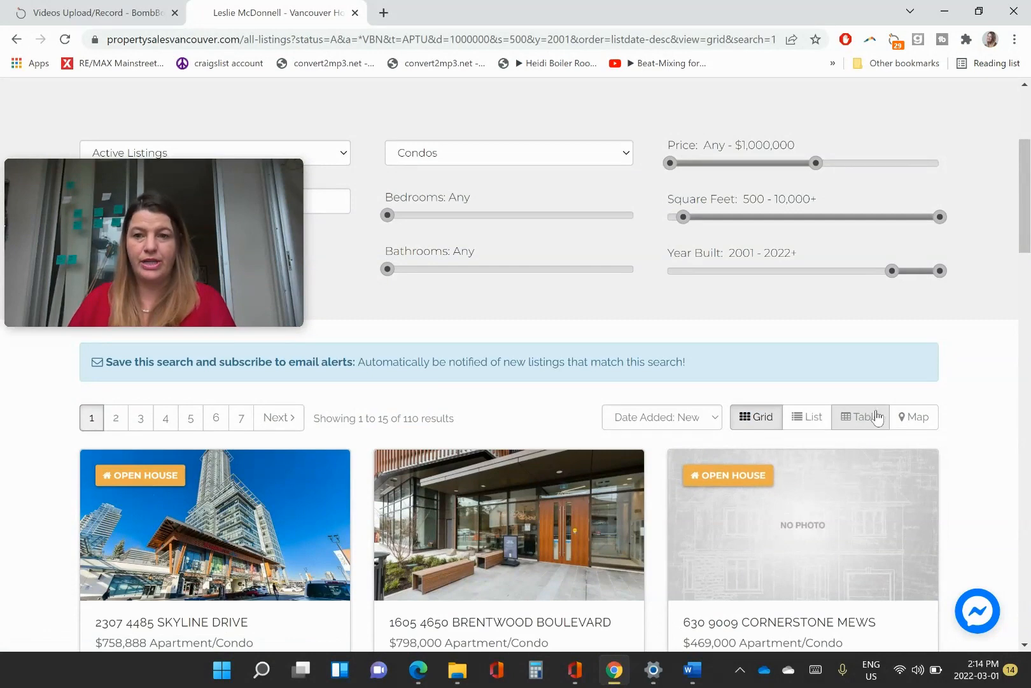
click(913, 416)
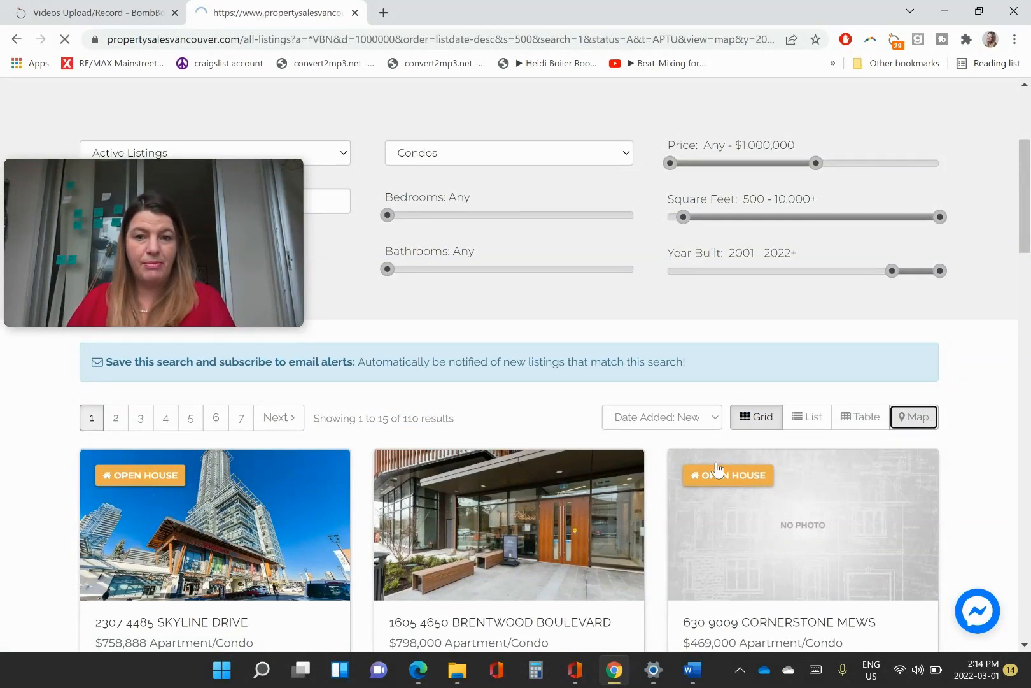
click(913, 416)
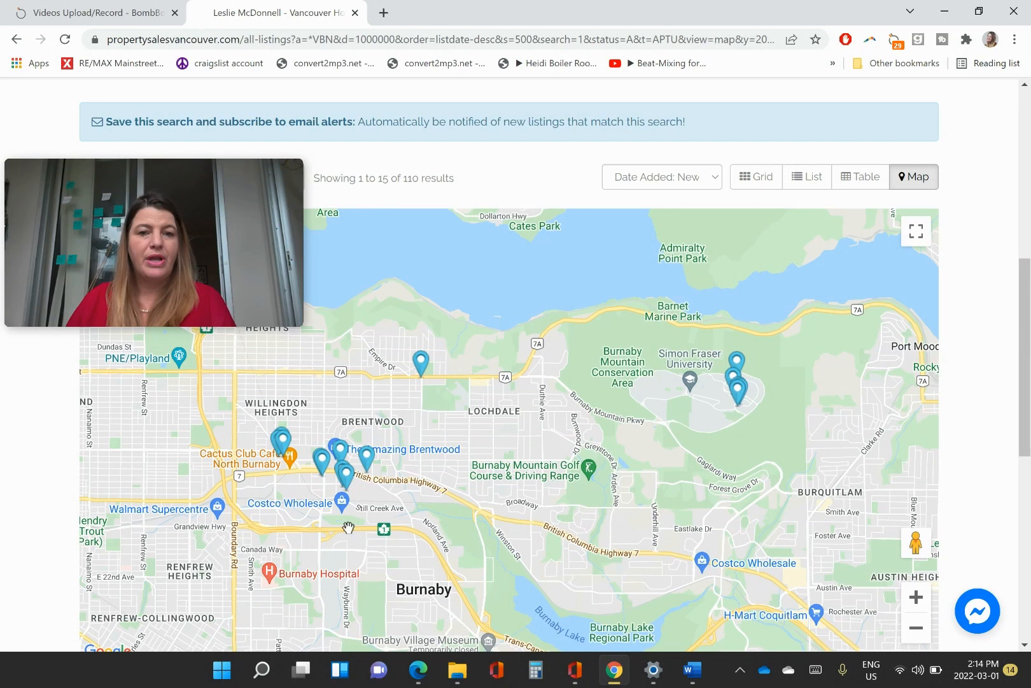
mouse_move(262, 505)
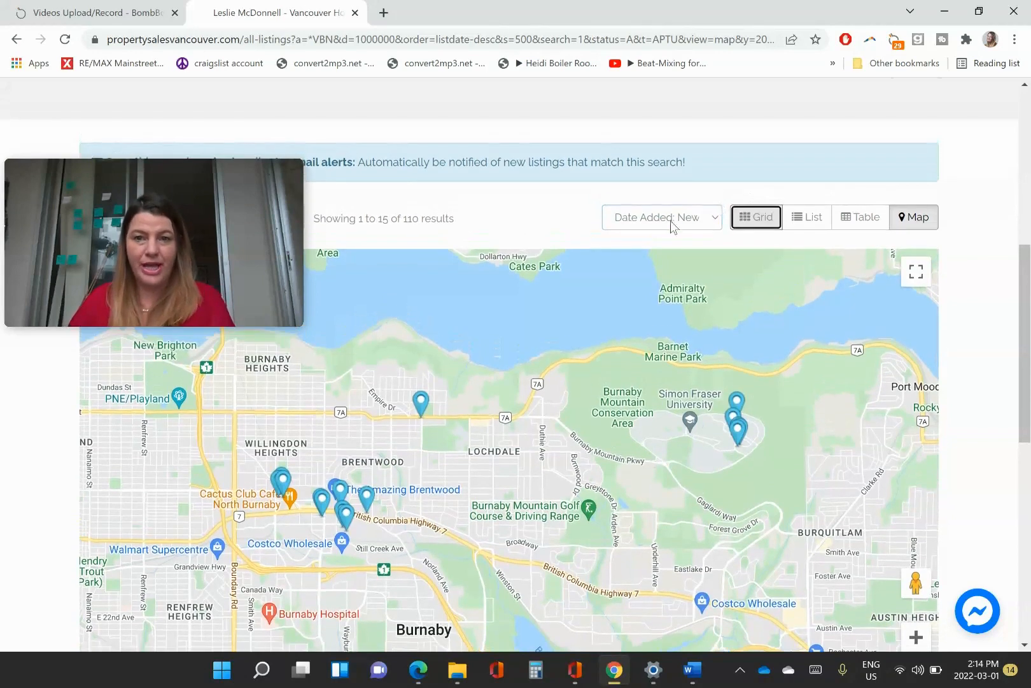
Return to the photo grid view and check the sort options without changing them.
click(661, 218)
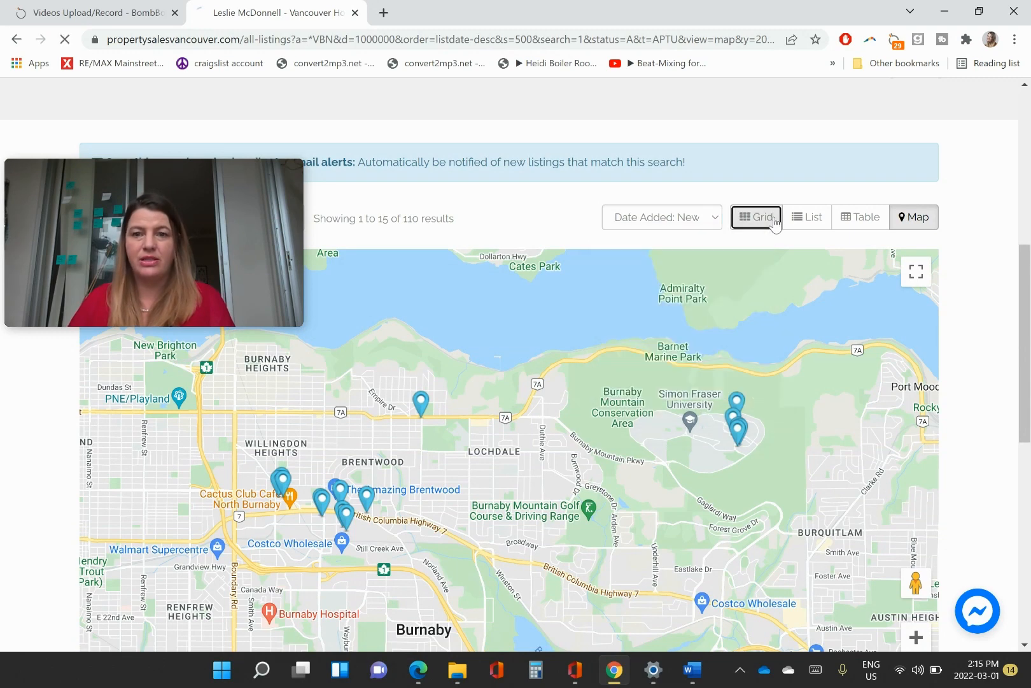
click(756, 218)
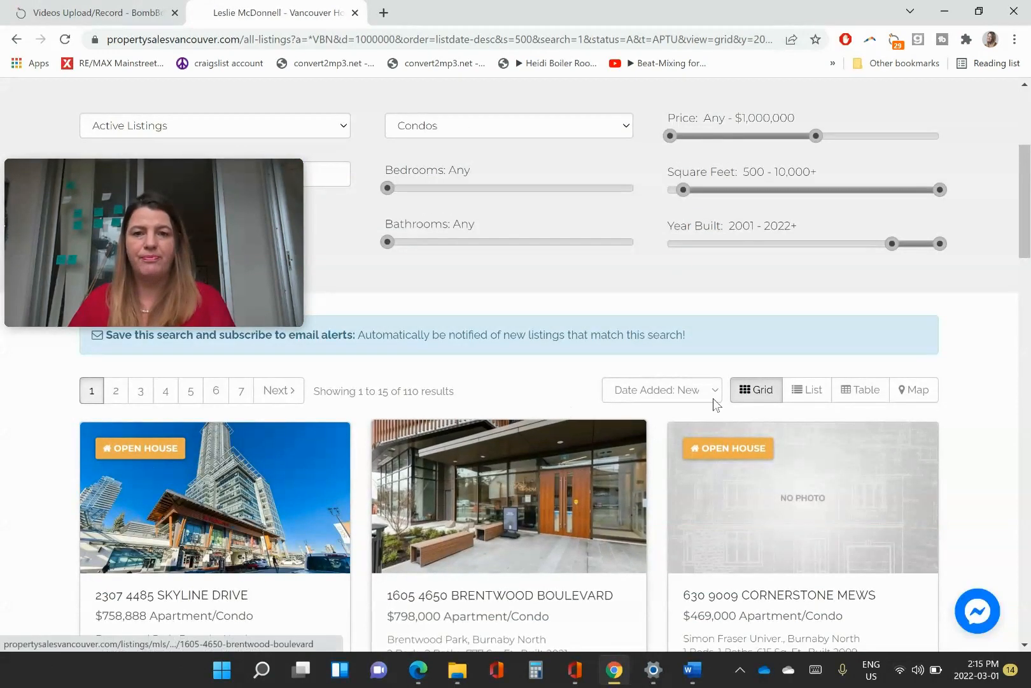
click(659, 390)
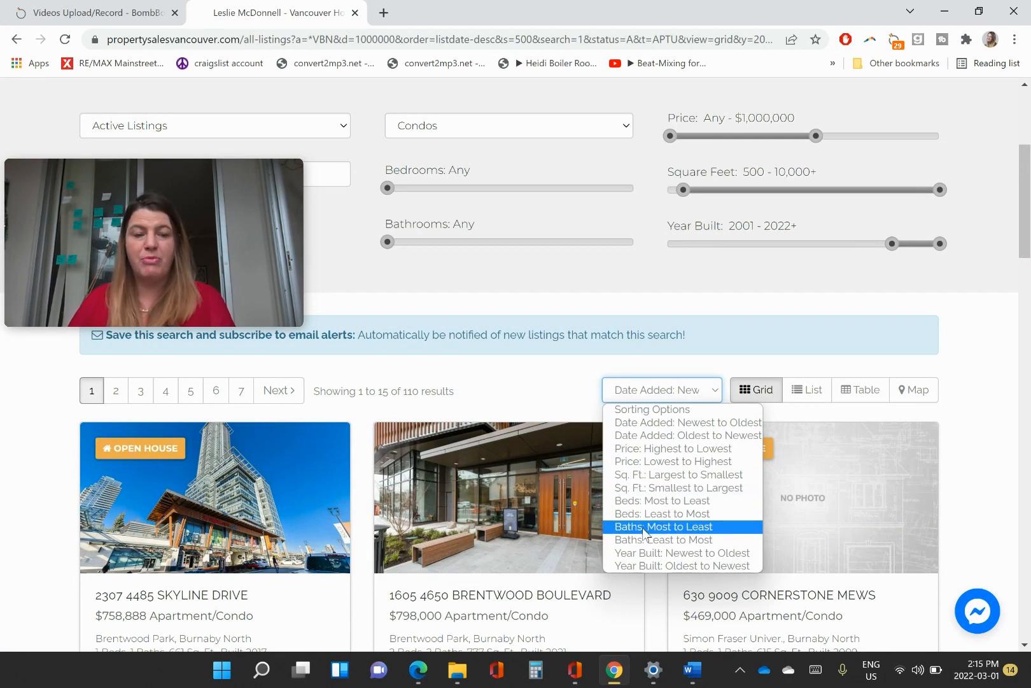
mouse_move(661, 513)
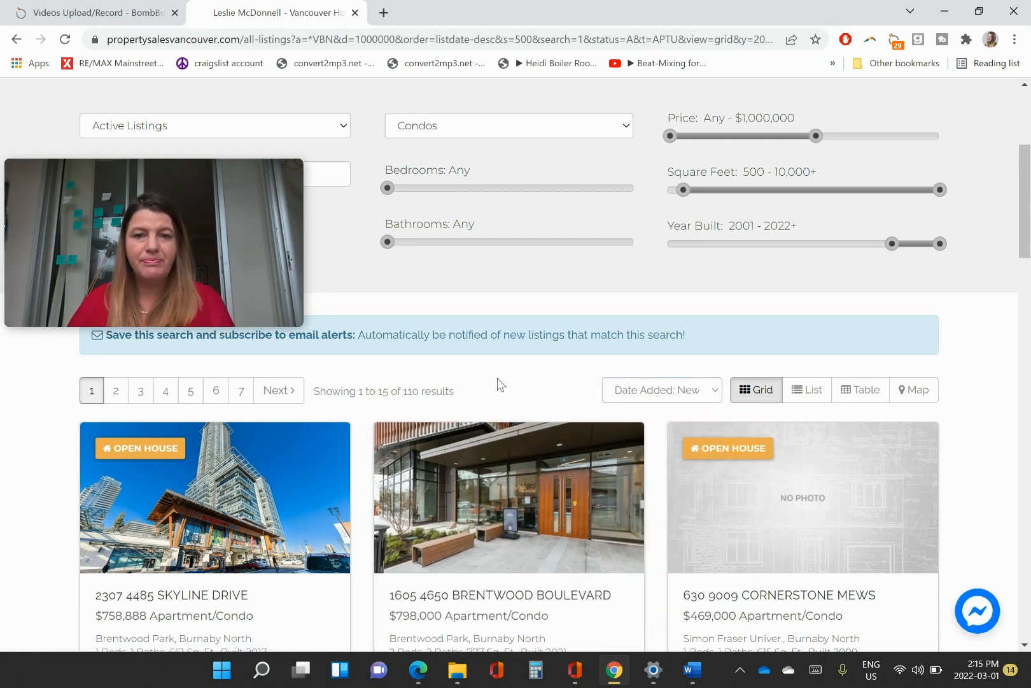
mouse_move(550, 389)
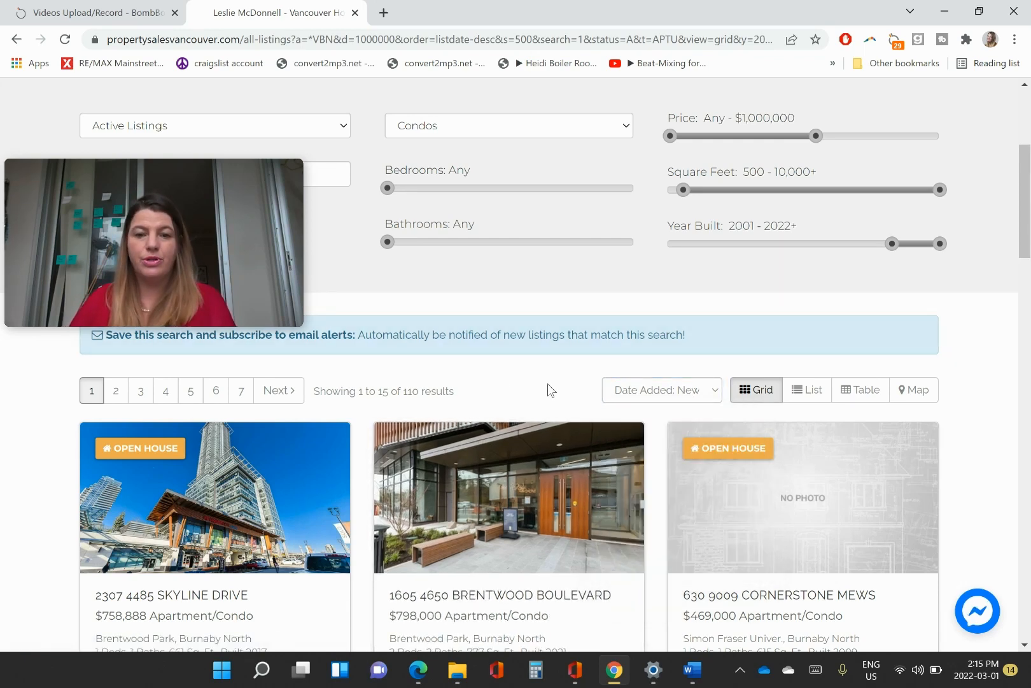
scroll(down, 3)
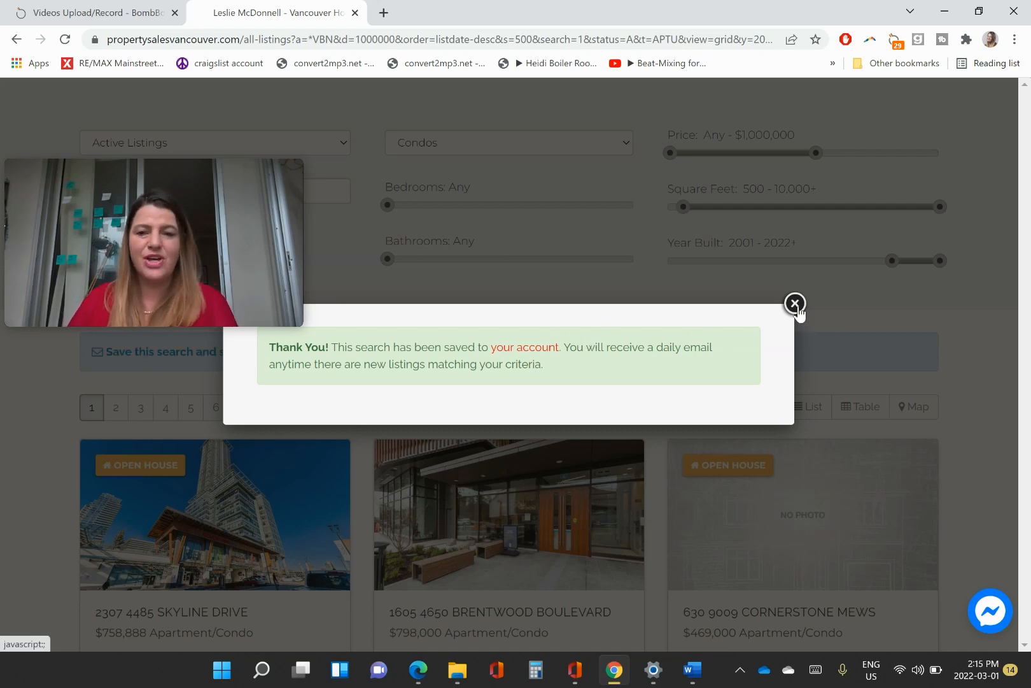
Dismiss the Thank You confirmation after saving the search with email alerts.
click(794, 304)
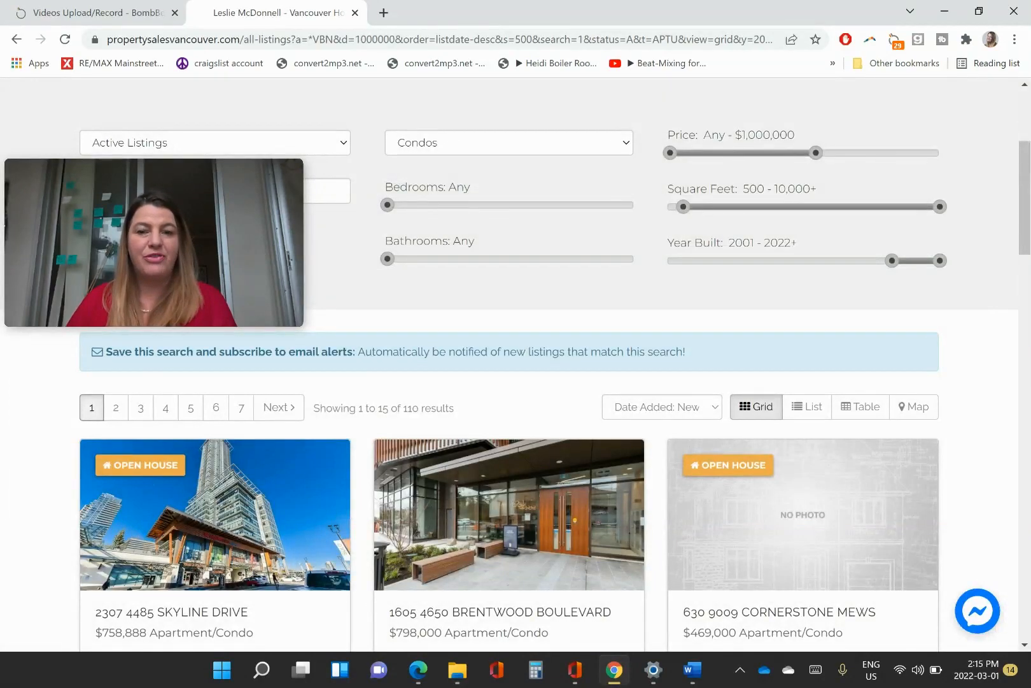